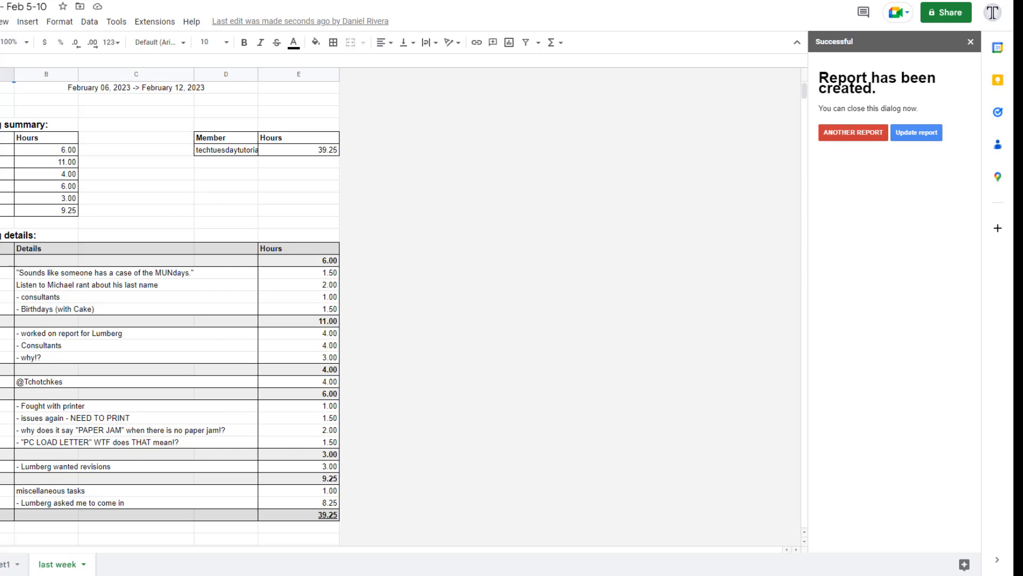
Close the 'Report has been created' sidebar after generating the February 06–12 report
left_click(853, 133)
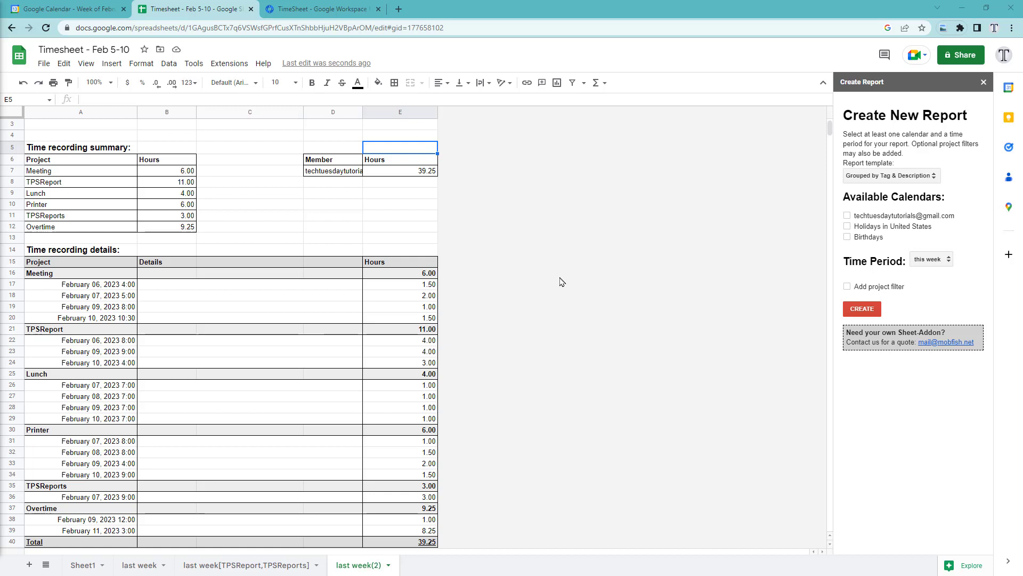
Review the last week(2) tab's dated project entries totalling 39.25 hours
left_click(399, 317)
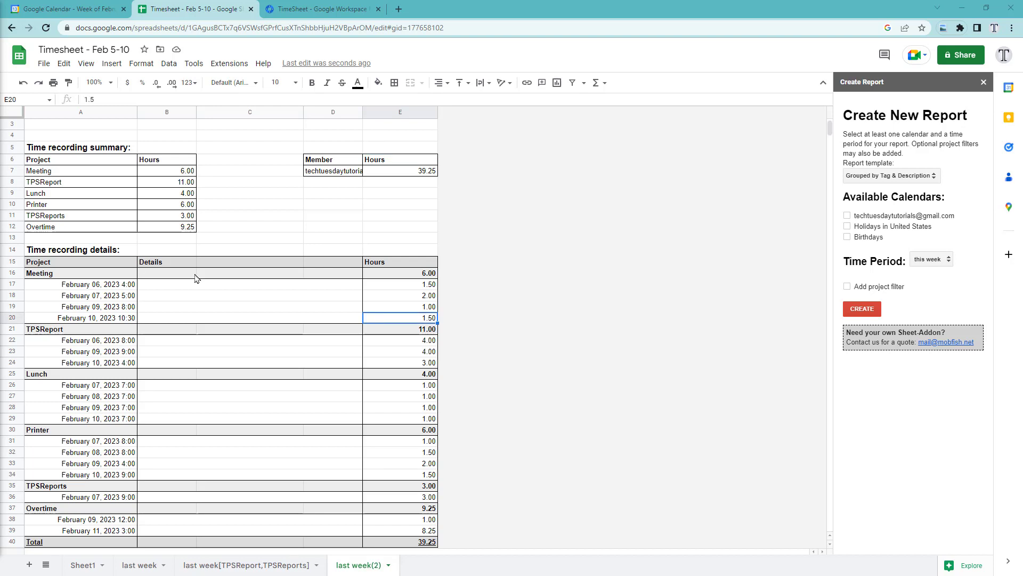